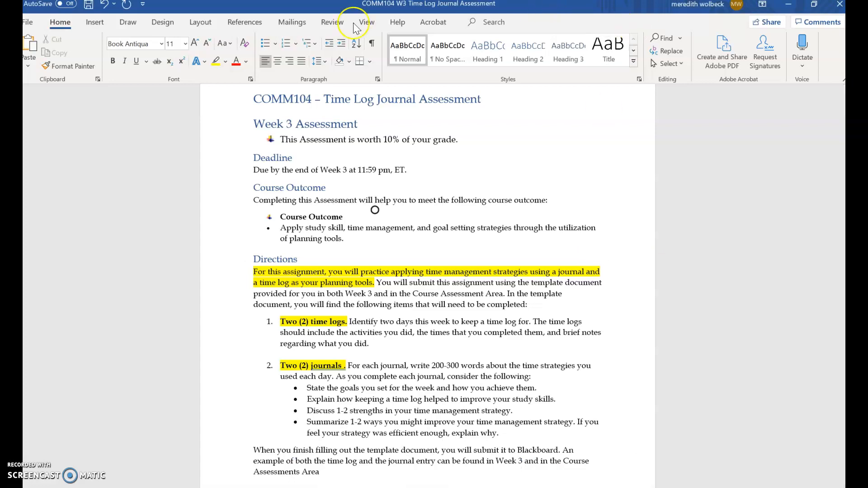
{"action": "mouse_move", "coordinate": [507, 100]}
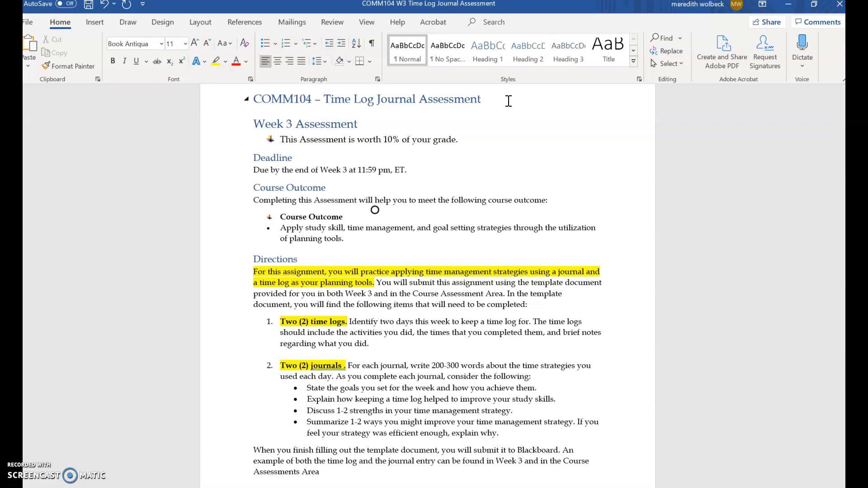
{"action": "mouse_move", "coordinate": [404, 127]}
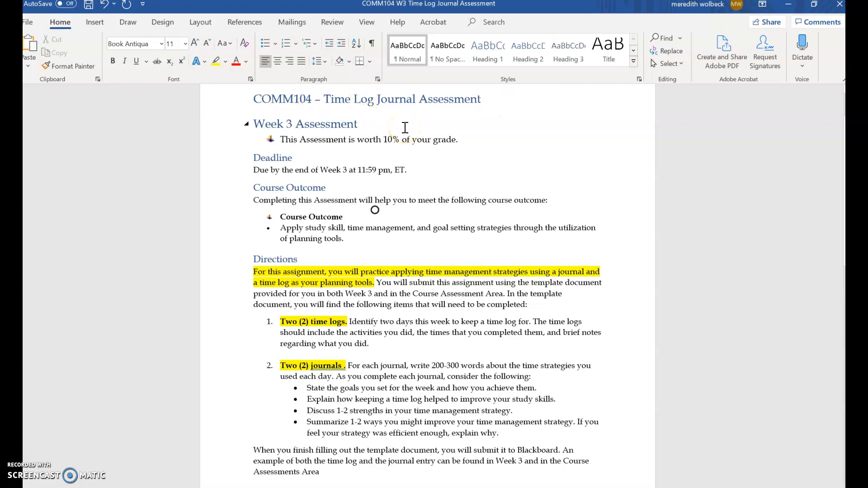
{"action": "mouse_move", "coordinate": [282, 139]}
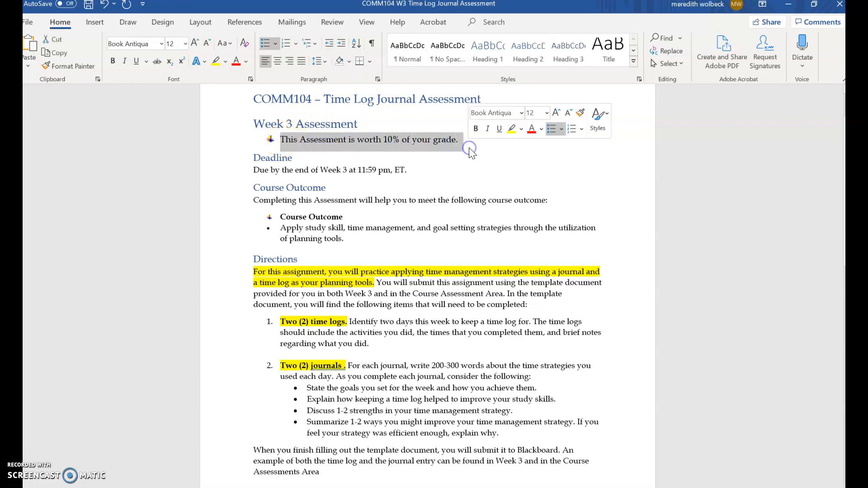
{"action": "mouse_move", "coordinate": [470, 152]}
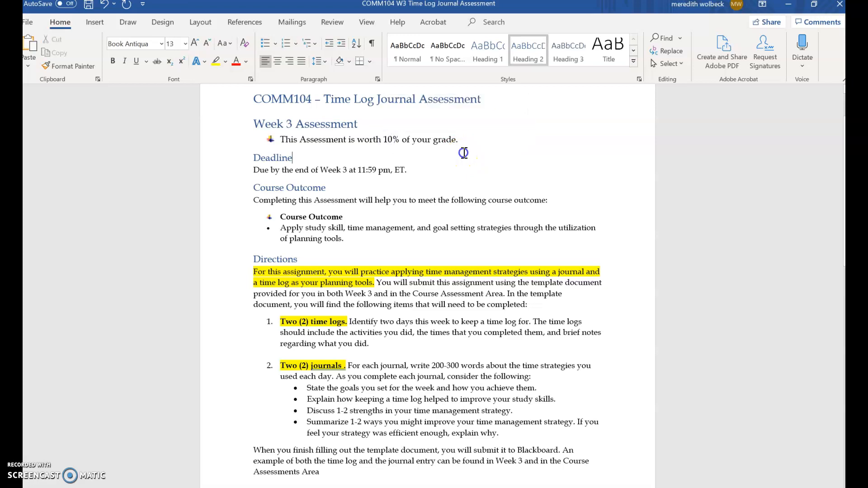
{"action": "mouse_move", "coordinate": [282, 227]}
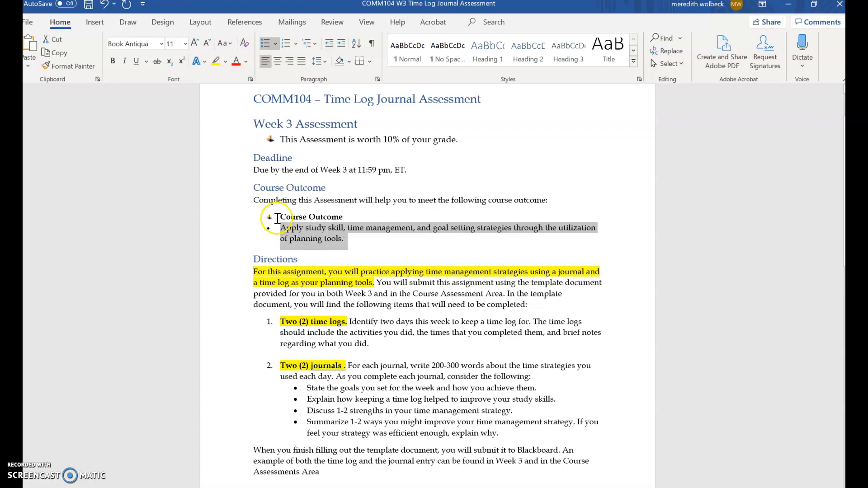
{"action": "mouse_move", "coordinate": [344, 217]}
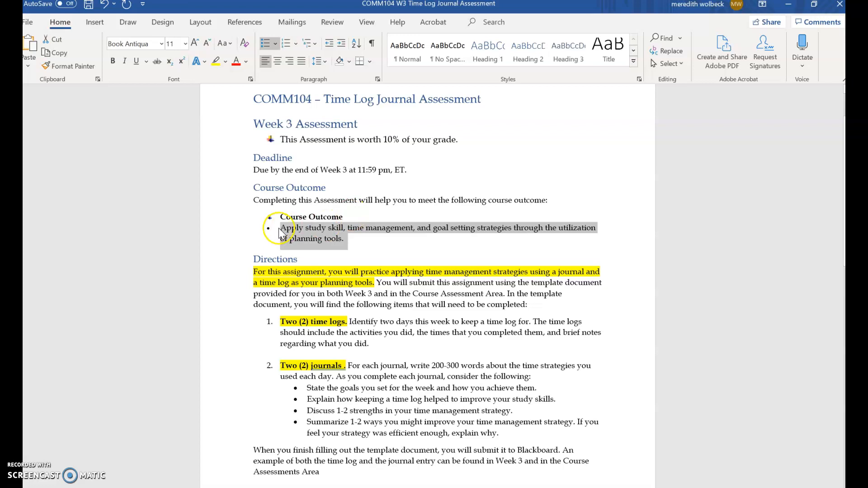
{"action": "mouse_move", "coordinate": [339, 248]}
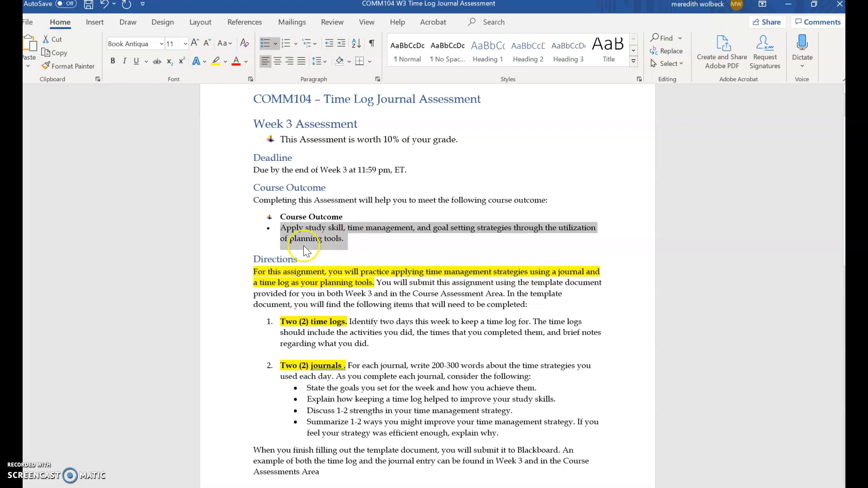
Scroll through the assessment directions and start the tips slideshow on the academic evidence slide.
{"action": "scroll", "scroll_direction": "down", "scroll_amount": 3}
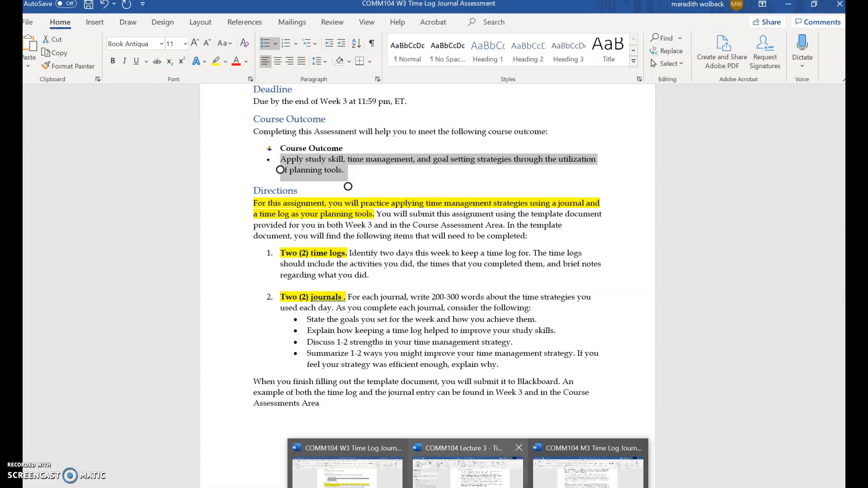
{"action": "left_click", "coordinate": [466, 470]}
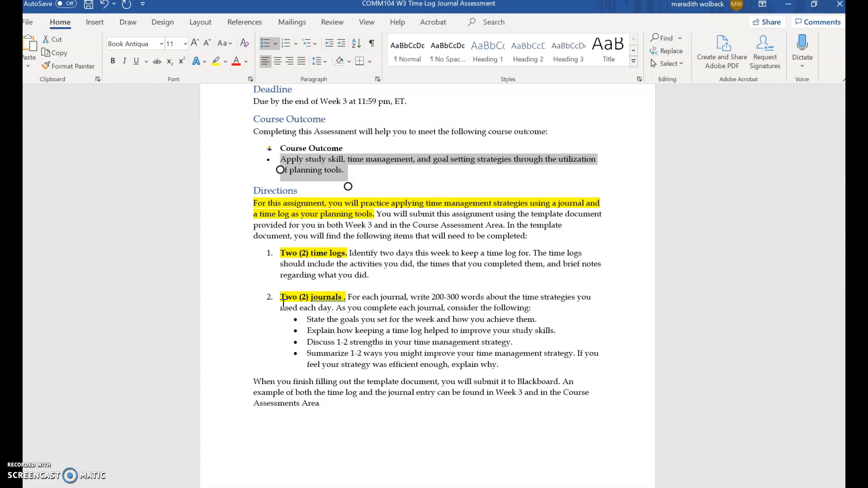
{"action": "scroll", "scroll_direction": "down", "scroll_amount": 3}
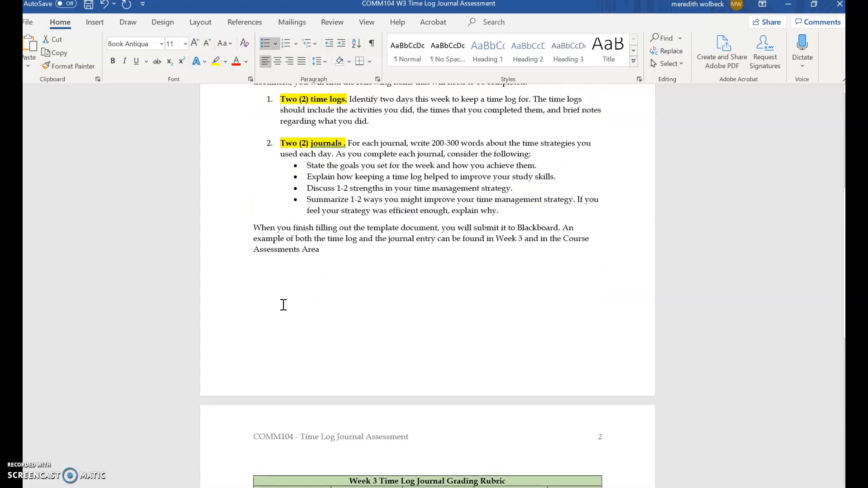
{"action": "scroll", "scroll_direction": "down", "scroll_amount": 3}
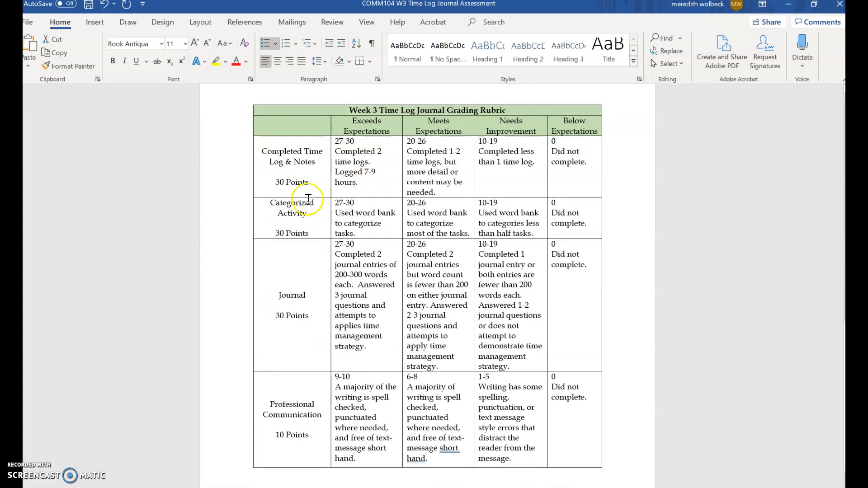
{"action": "mouse_move", "coordinate": [506, 391]}
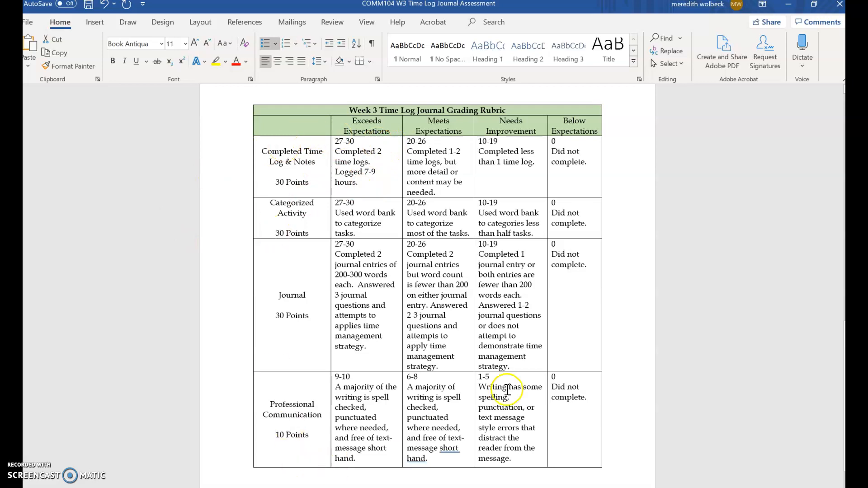
{"action": "mouse_move", "coordinate": [426, 230]}
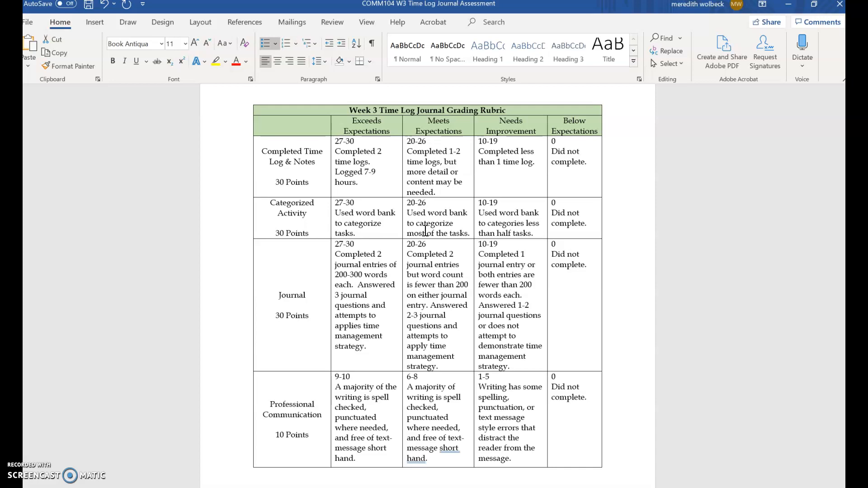
{"action": "scroll", "scroll_direction": "down", "scroll_amount": 3}
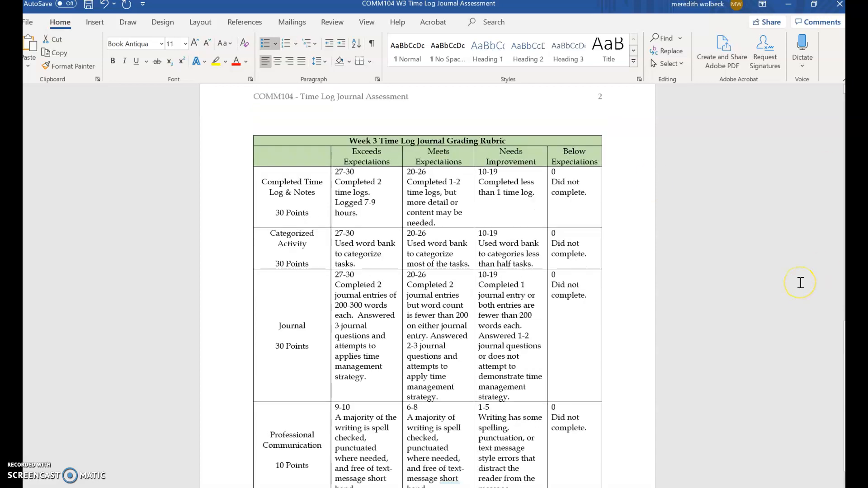
{"action": "scroll", "scroll_direction": "up", "scroll_amount": 3}
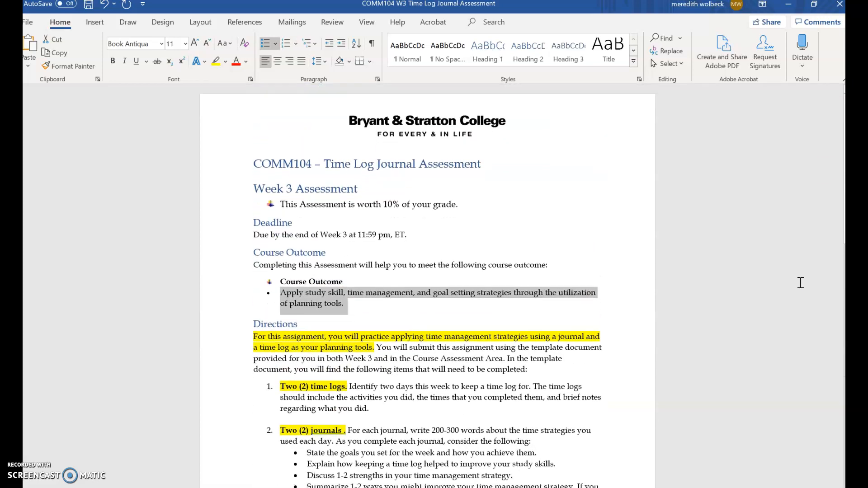
{"action": "mouse_move", "coordinate": [533, 148]}
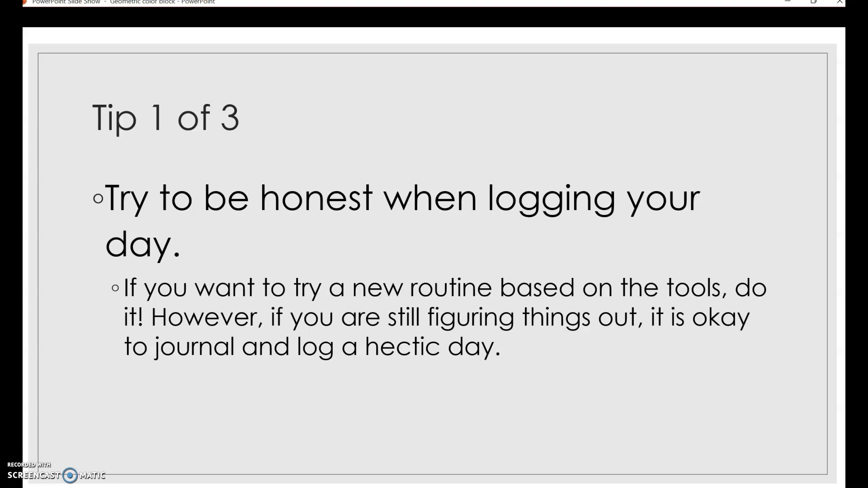
{"action": "mouse_move", "coordinate": [684, 328]}
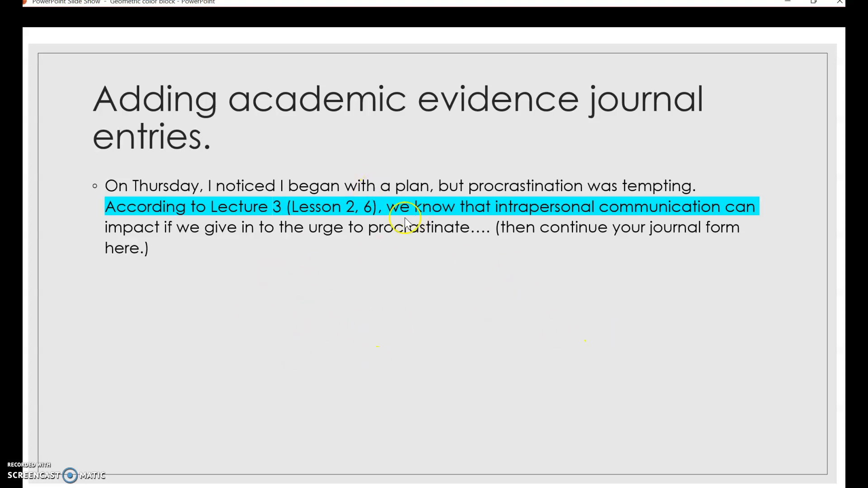
{"action": "mouse_move", "coordinate": [422, 229]}
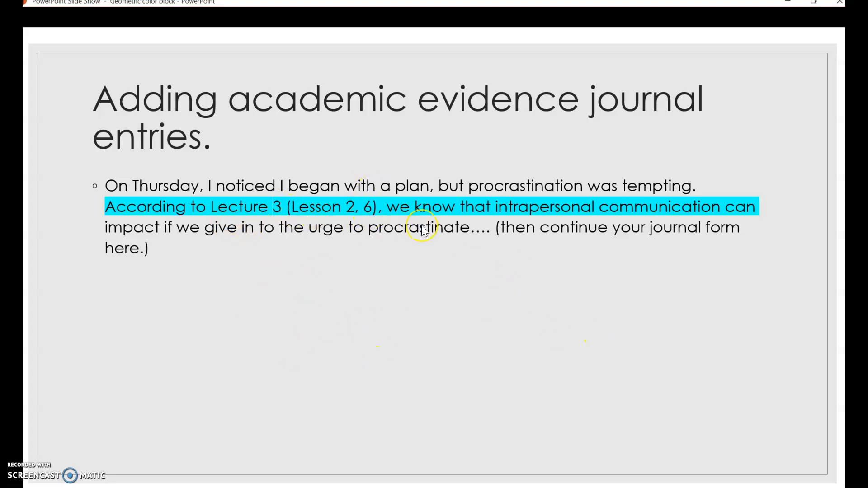
{"action": "mouse_move", "coordinate": [422, 229]}
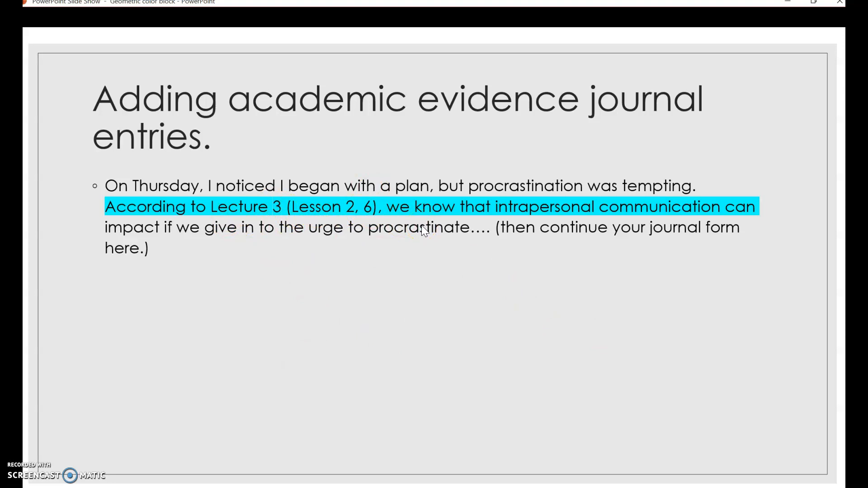
{"action": "mouse_move", "coordinate": [205, 147]}
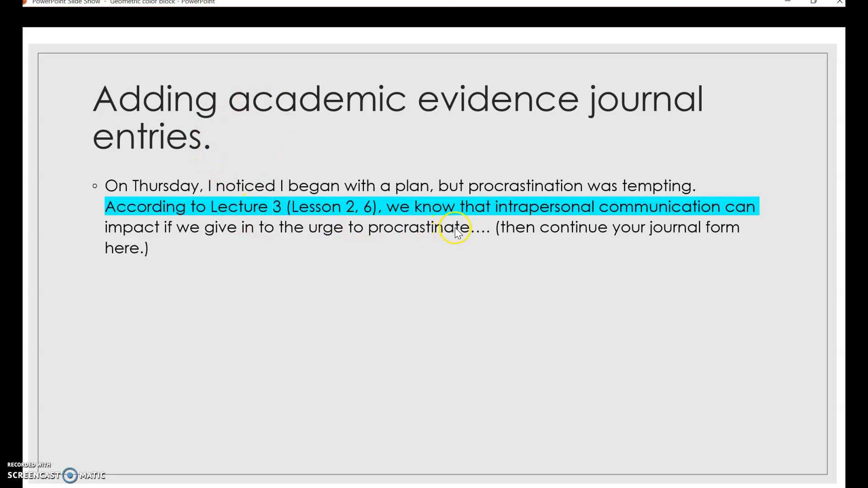
{"action": "mouse_move", "coordinate": [483, 233]}
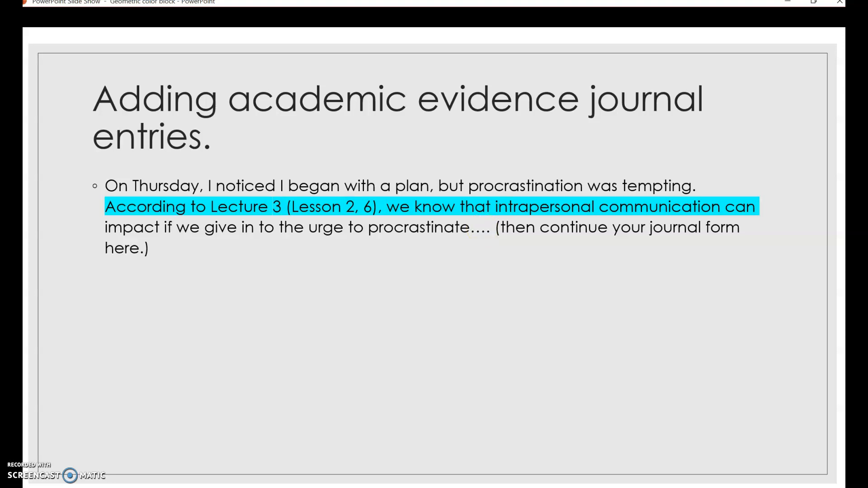
{"action": "mouse_move", "coordinate": [561, 154]}
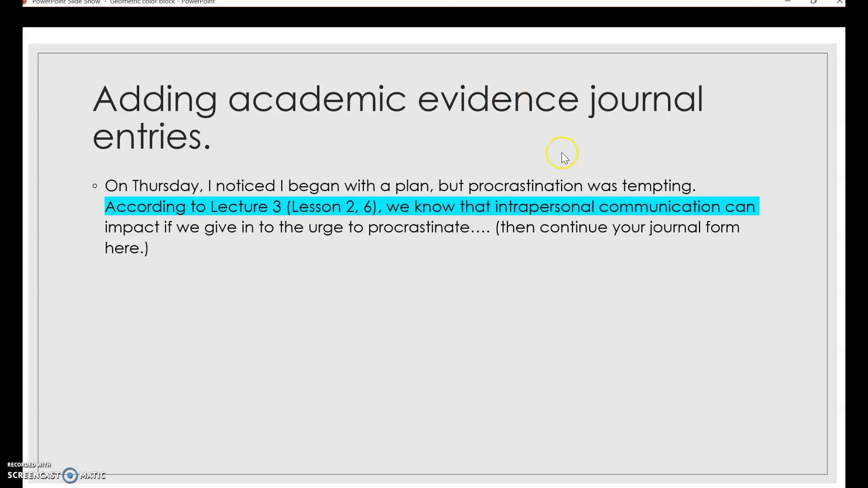
{"action": "mouse_move", "coordinate": [94, 283]}
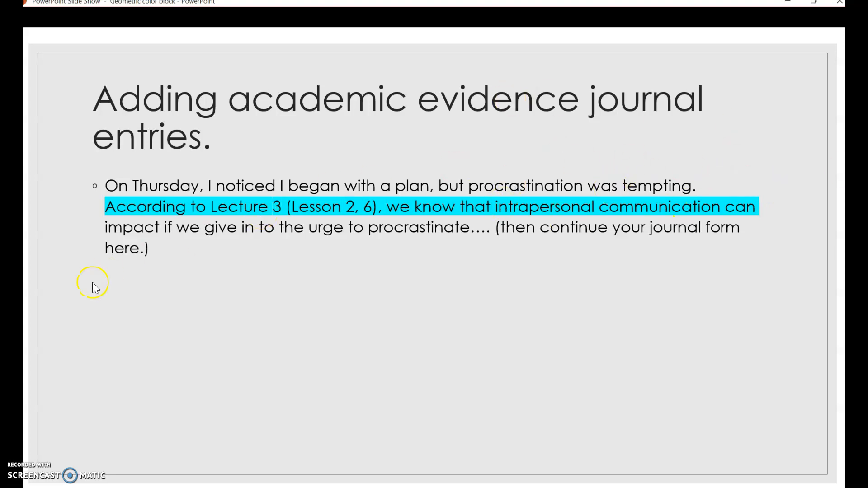
{"action": "mouse_move", "coordinate": [82, 313]}
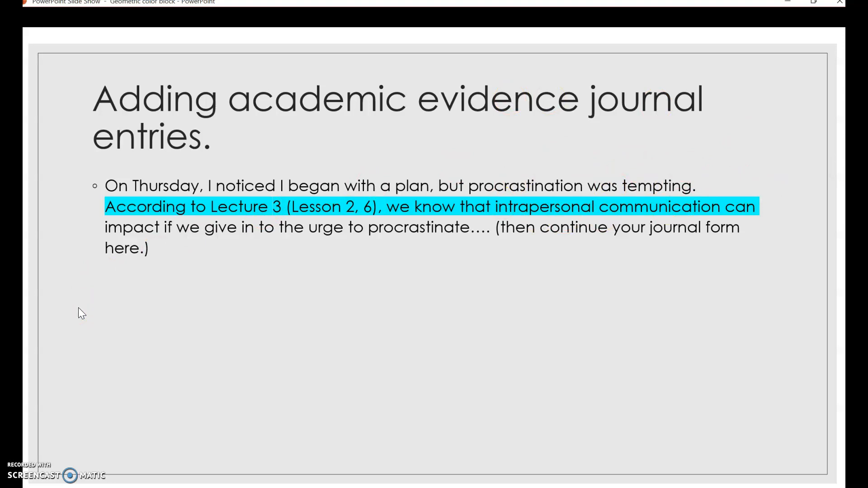
{"action": "mouse_move", "coordinate": [122, 190]}
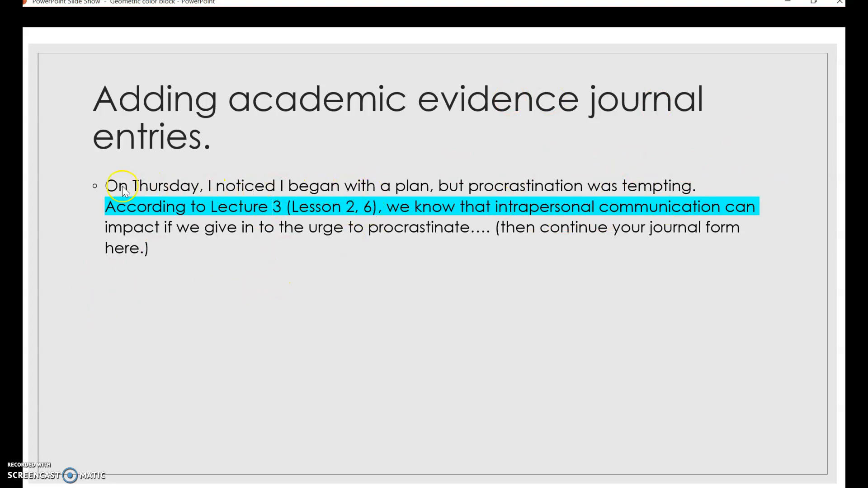
{"action": "mouse_move", "coordinate": [148, 192]}
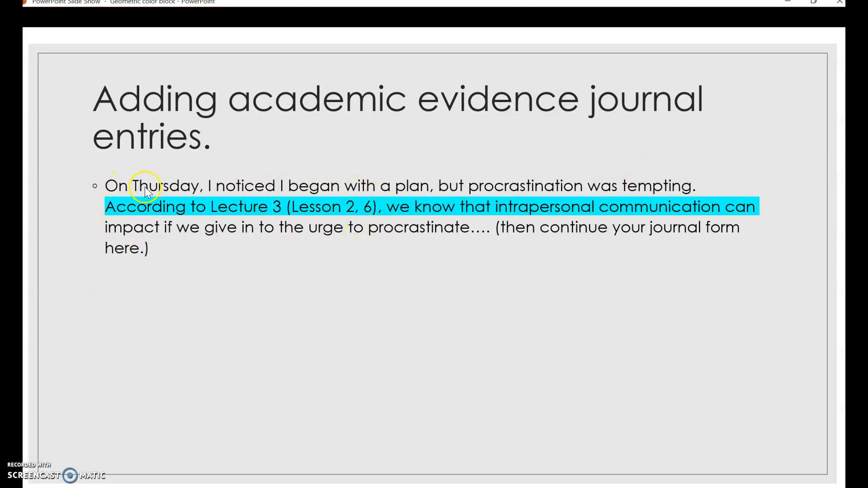
{"action": "mouse_move", "coordinate": [146, 230]}
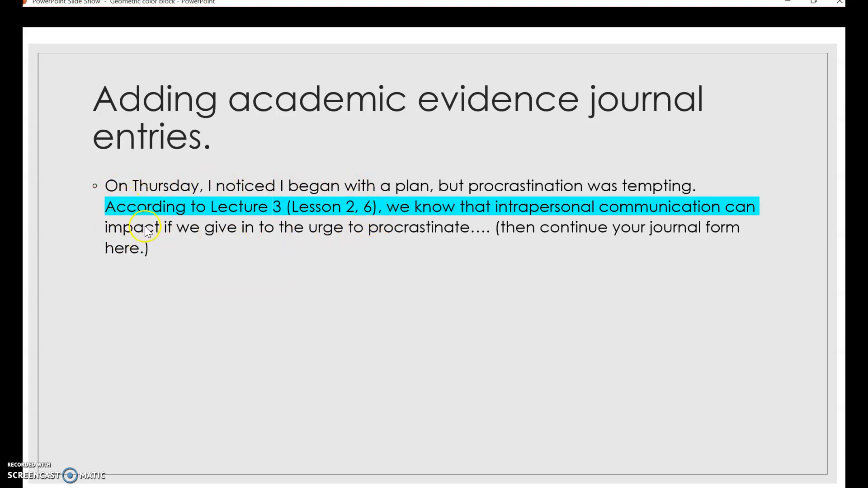
{"action": "mouse_move", "coordinate": [462, 321]}
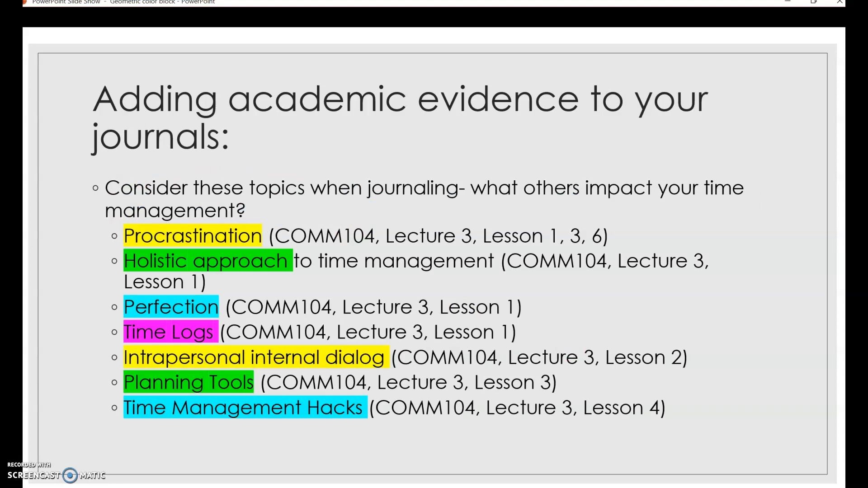
{"action": "mouse_move", "coordinate": [114, 309]}
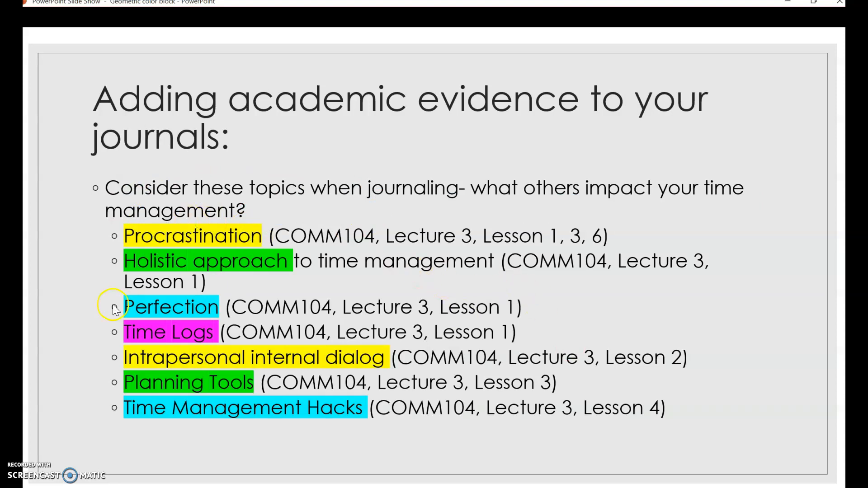
{"action": "mouse_move", "coordinate": [218, 418]}
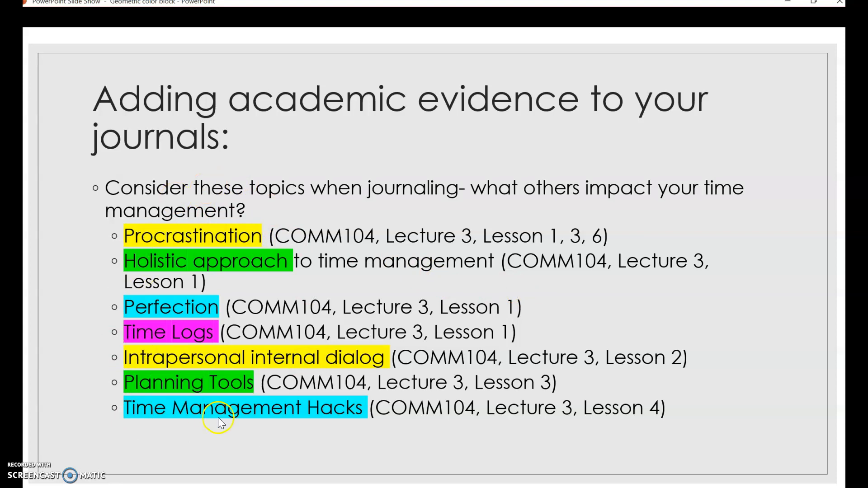
{"action": "mouse_move", "coordinate": [200, 237]}
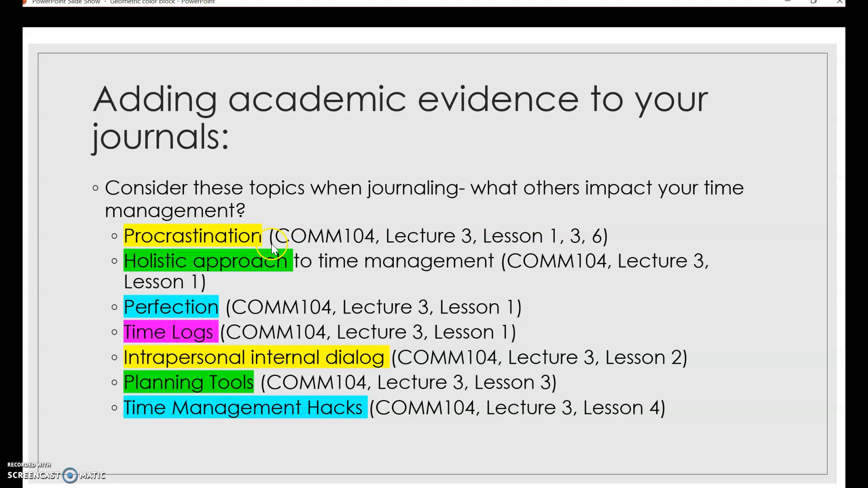
{"action": "mouse_move", "coordinate": [369, 208]}
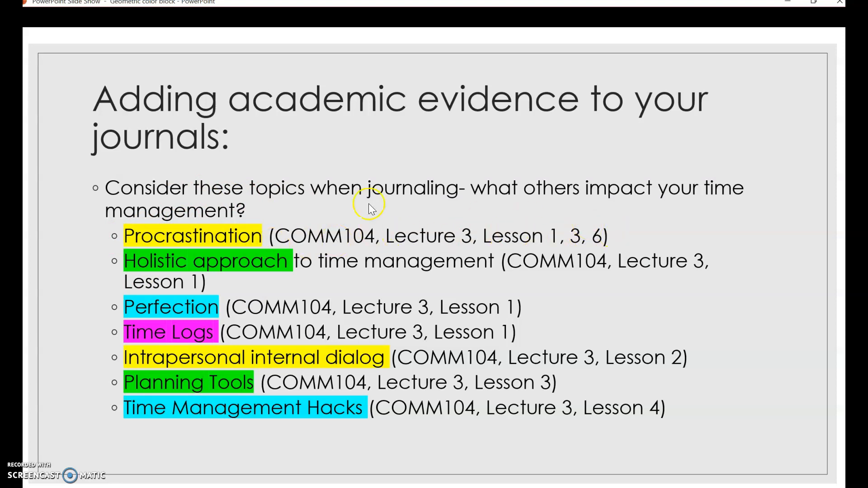
{"action": "mouse_move", "coordinate": [310, 252]}
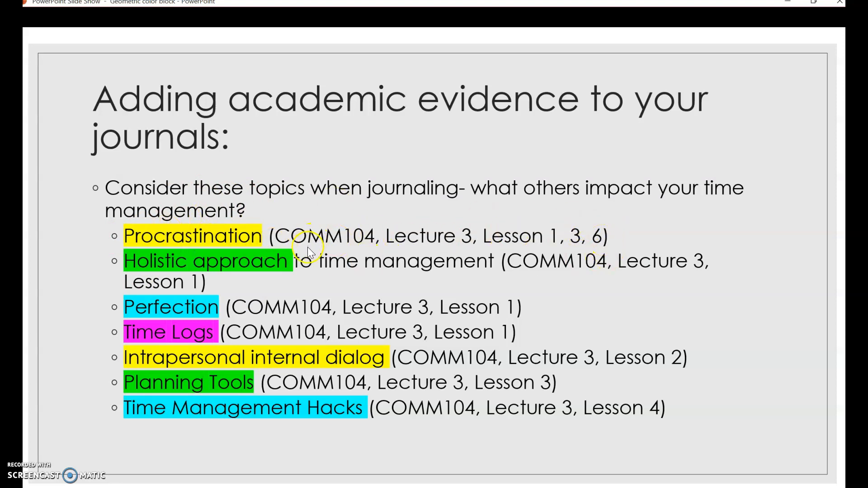
{"action": "mouse_move", "coordinate": [227, 235]}
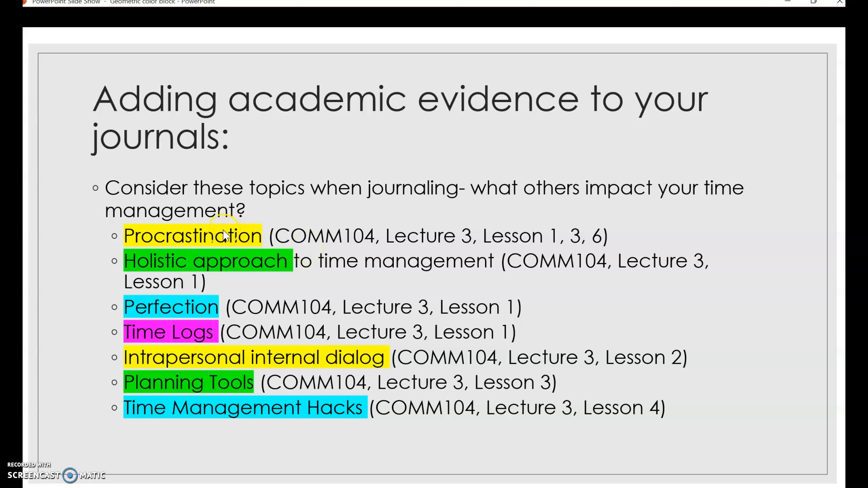
{"action": "mouse_move", "coordinate": [597, 227]}
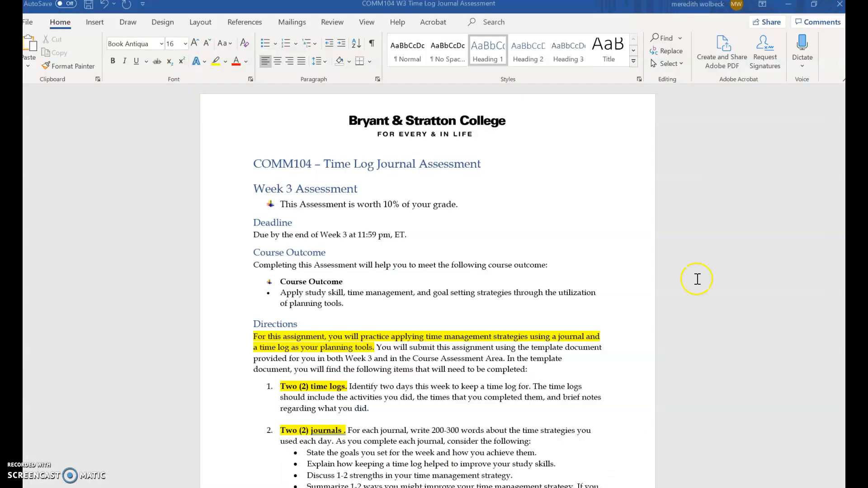
Scroll the assessment document down to the page-two Week 3 grading rubric table.
{"action": "scroll", "scroll_direction": "down", "scroll_amount": 3}
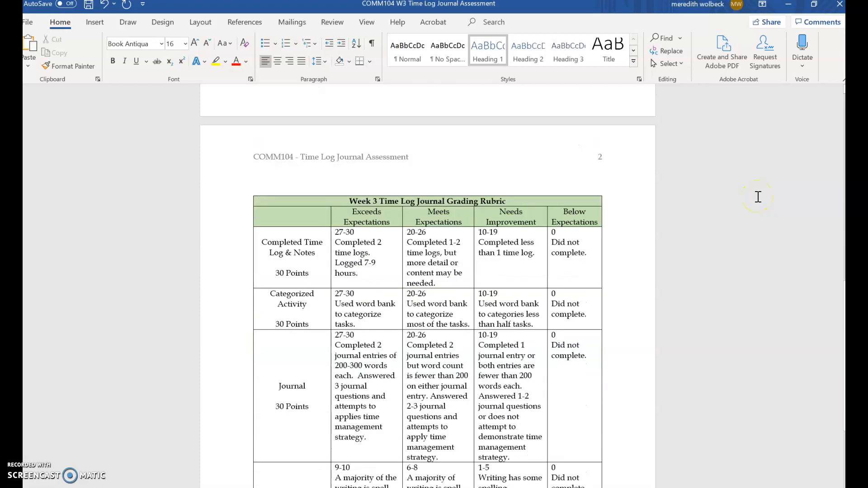
{"action": "scroll", "scroll_direction": "down", "scroll_amount": 3}
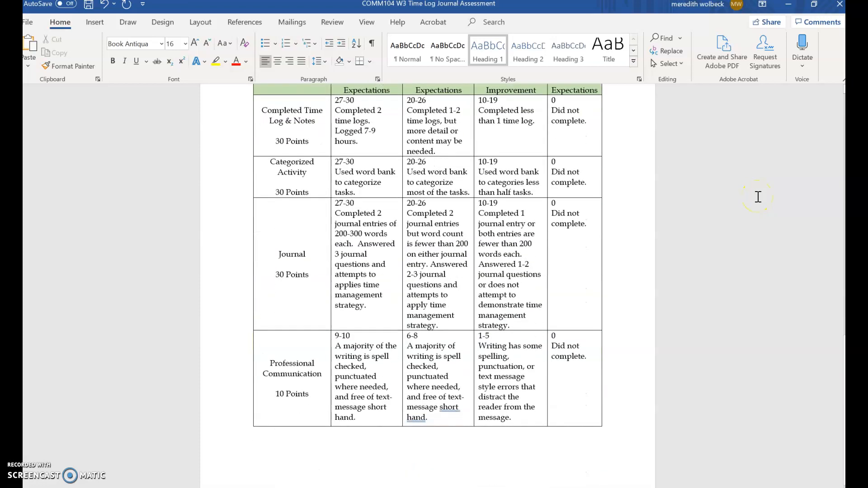
{"action": "scroll", "scroll_direction": "up", "scroll_amount": 3}
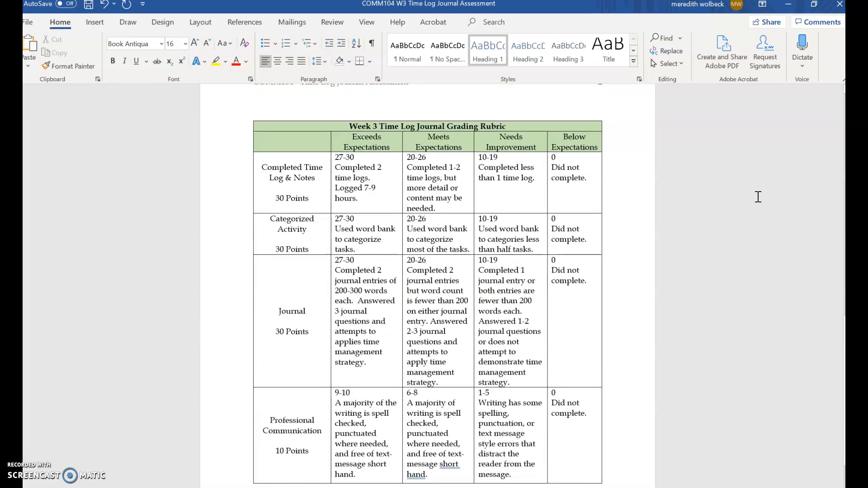